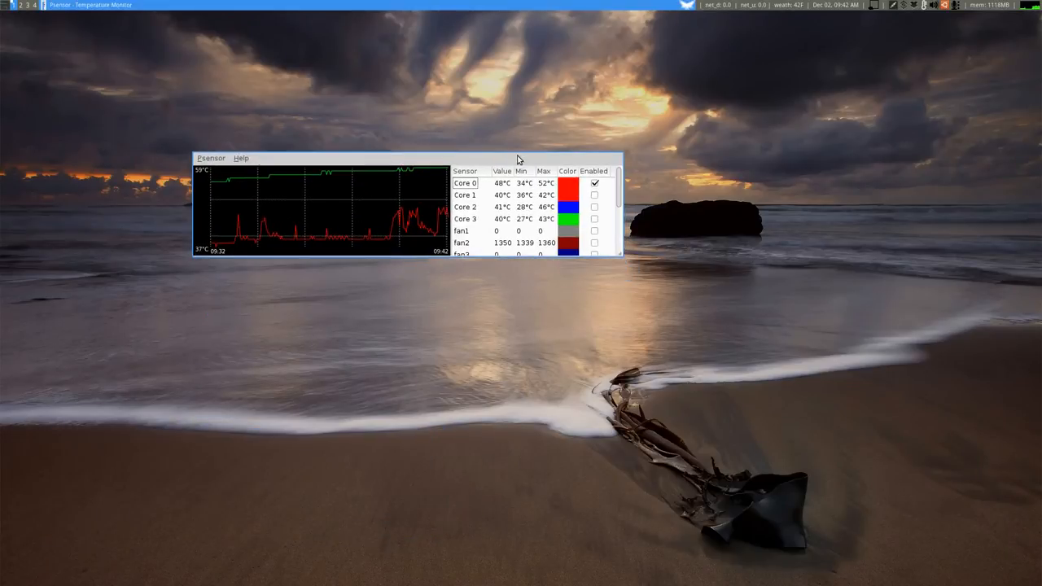
Search the Dash for 'term' and launch Terminal.
left_click(211, 158)
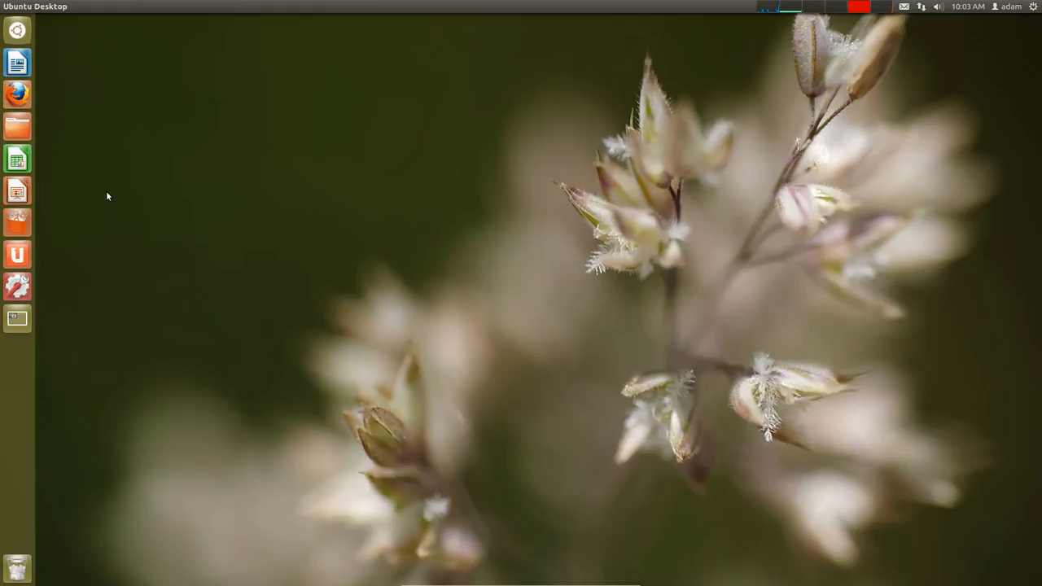
mouse_move(16, 94)
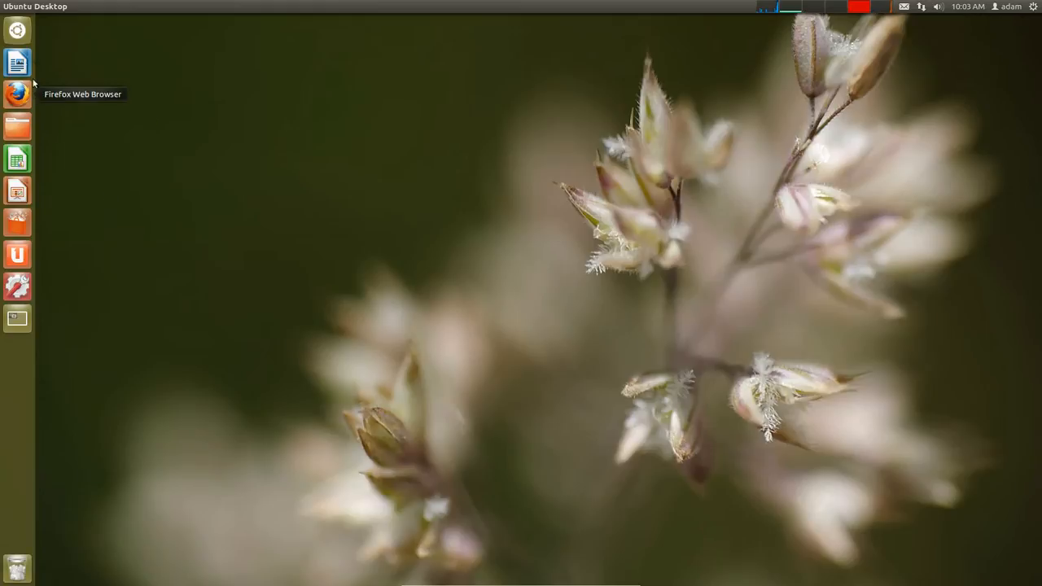
mouse_move(16, 30)
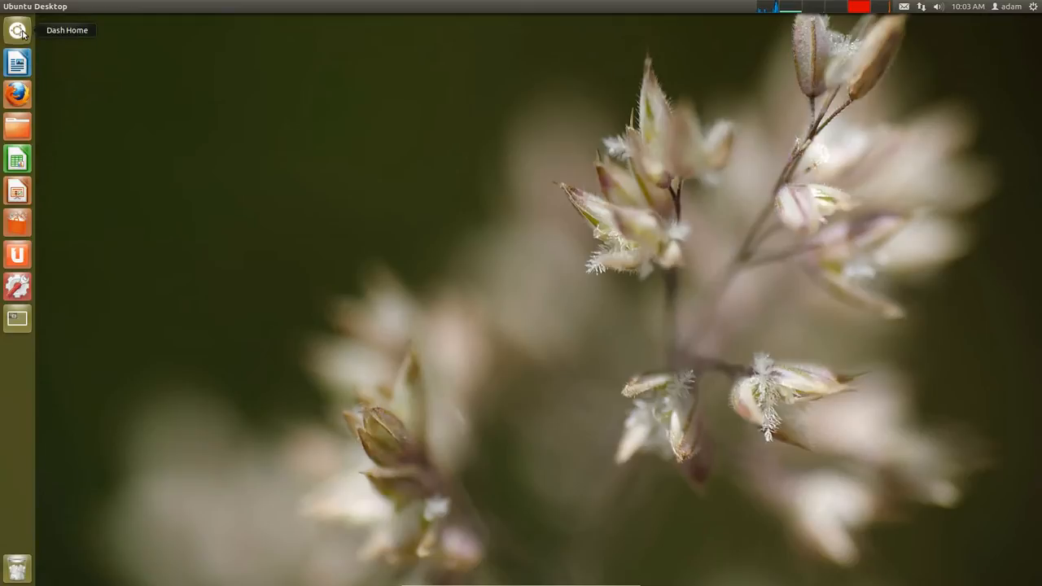
left_click(16, 30)
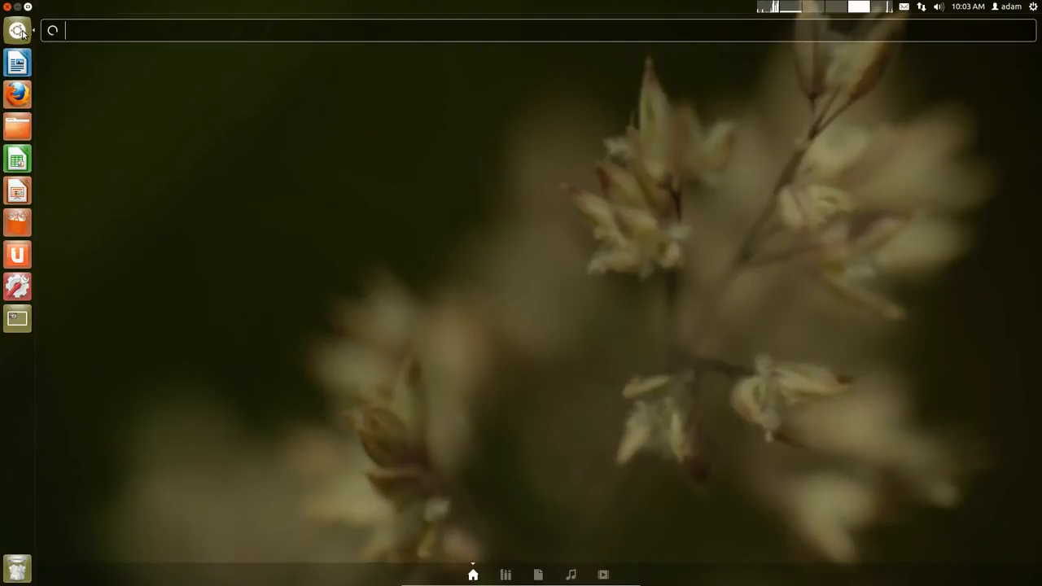
type("term")
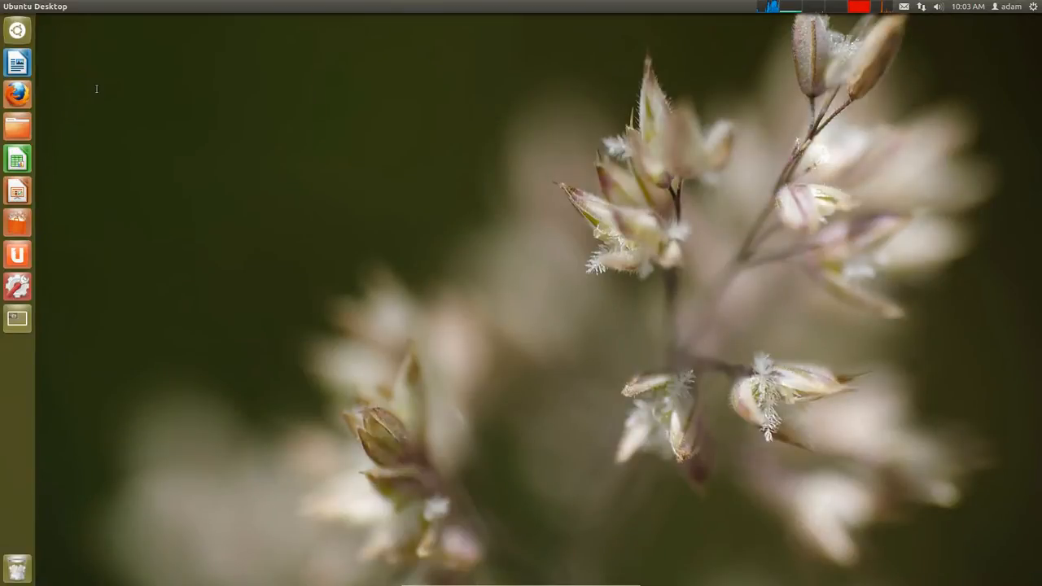
left_click(16, 287)
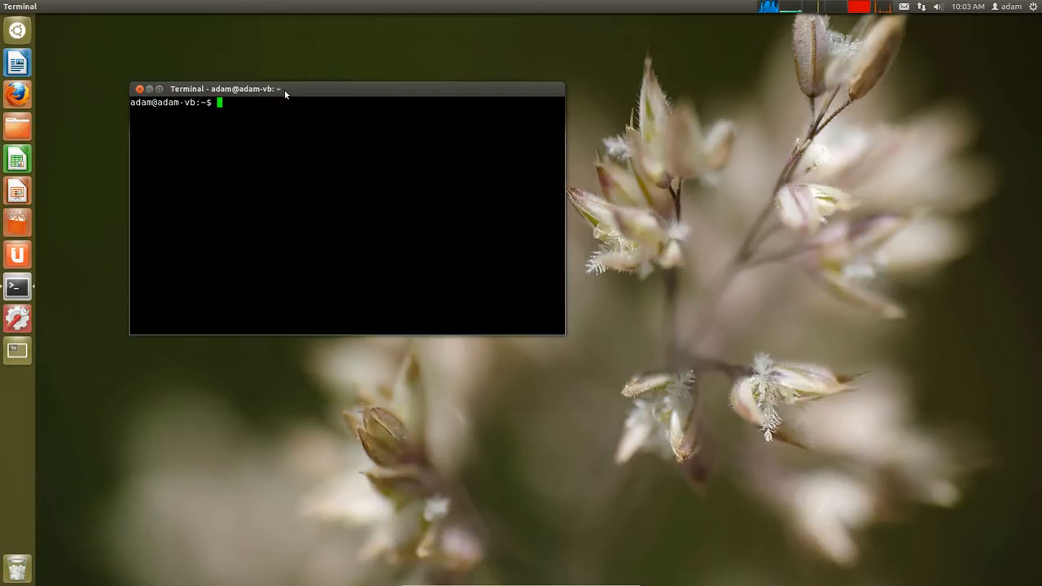
Run 'sudo apt-get install lm-sensors' to install the sensor package.
type("d")
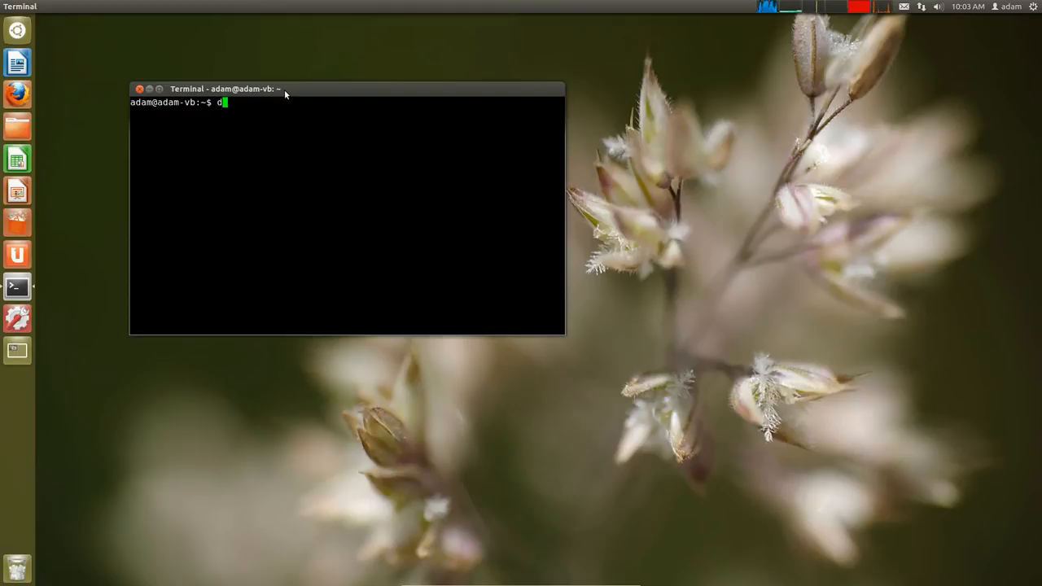
type("sudo ap")
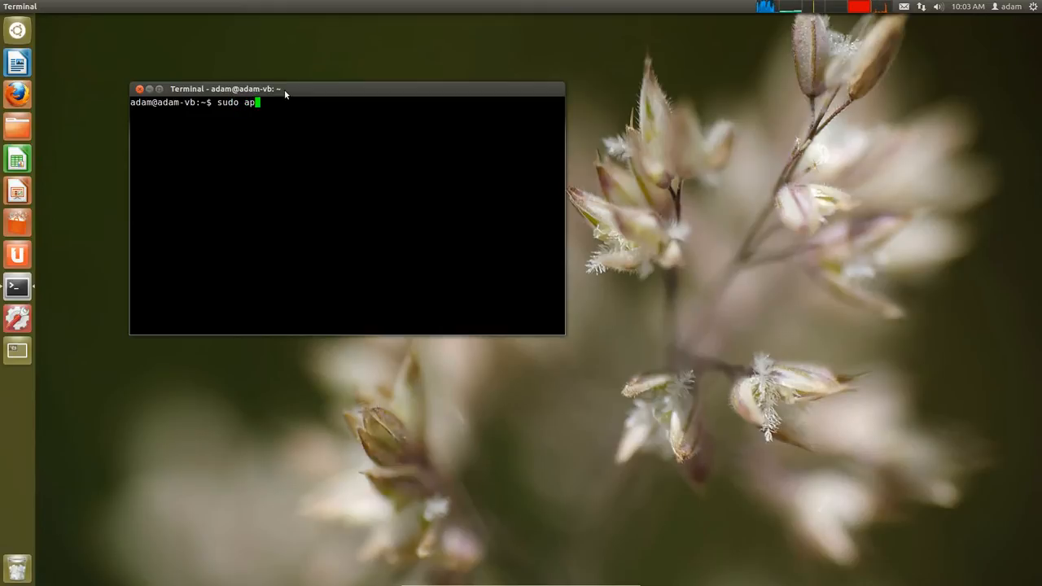
type("t-")
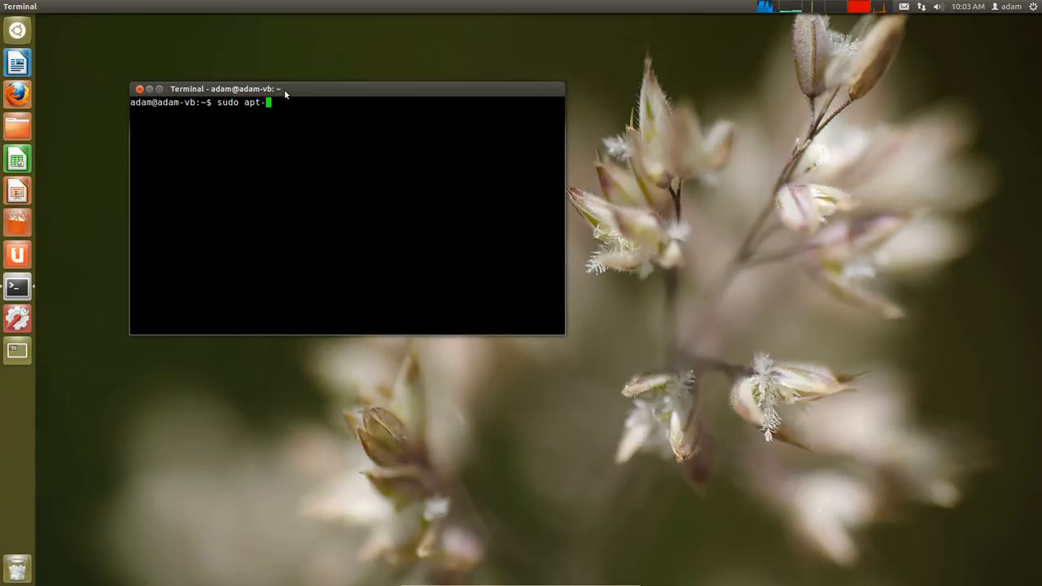
type("get install")
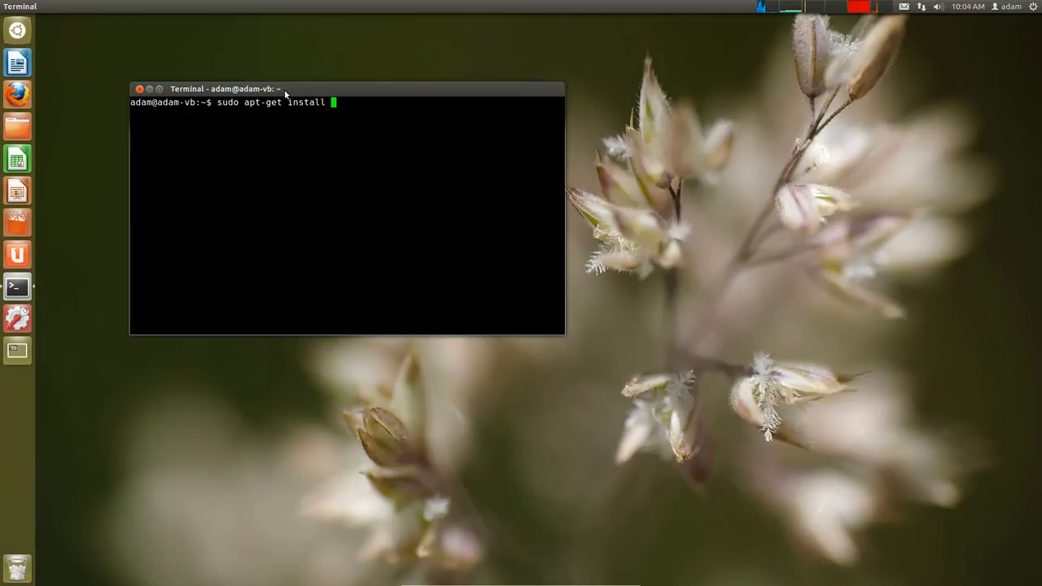
type("lm")
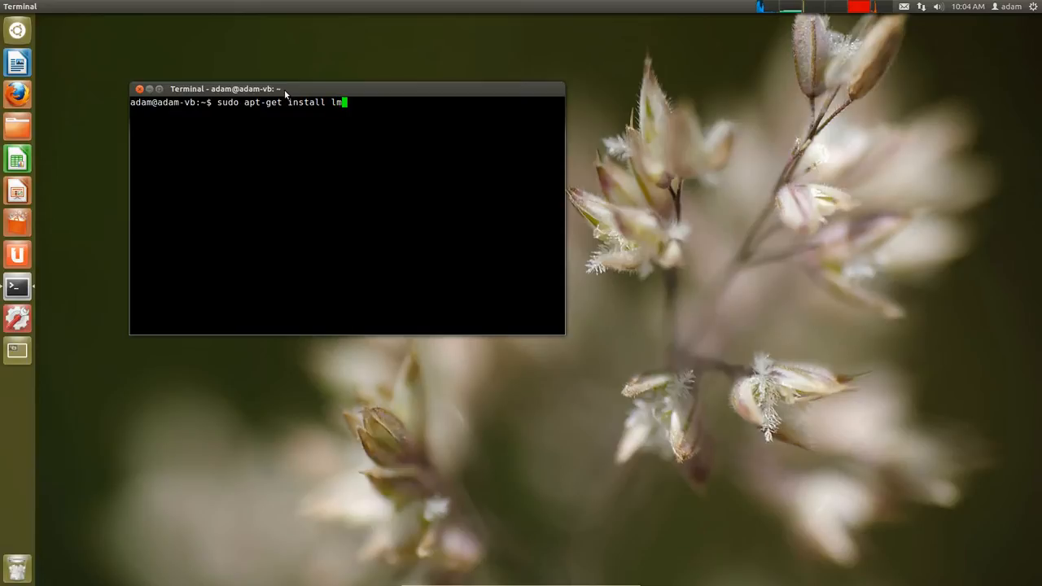
type("-sensors")
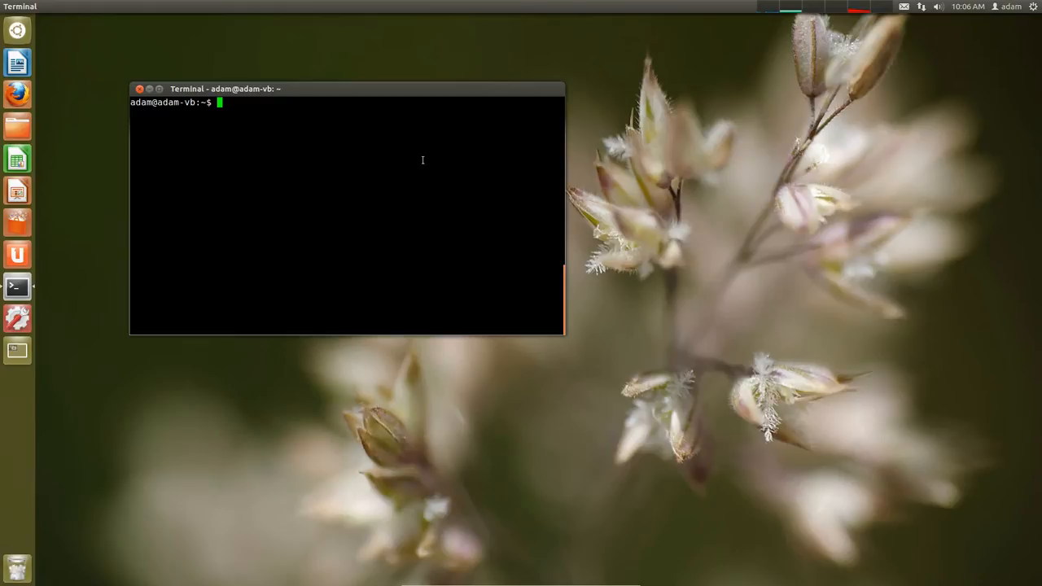
type("lm-se")
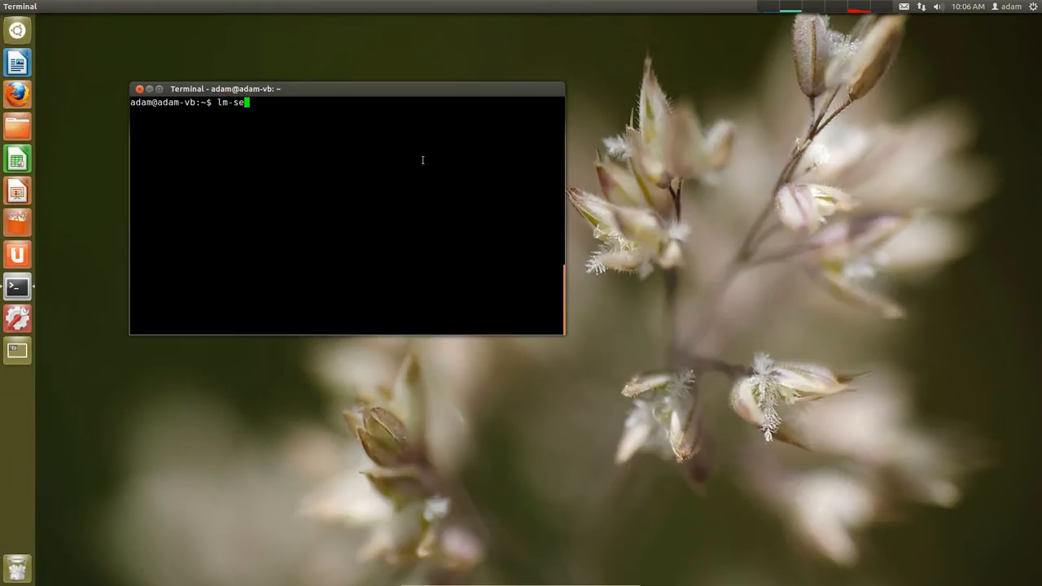
type("nsors")
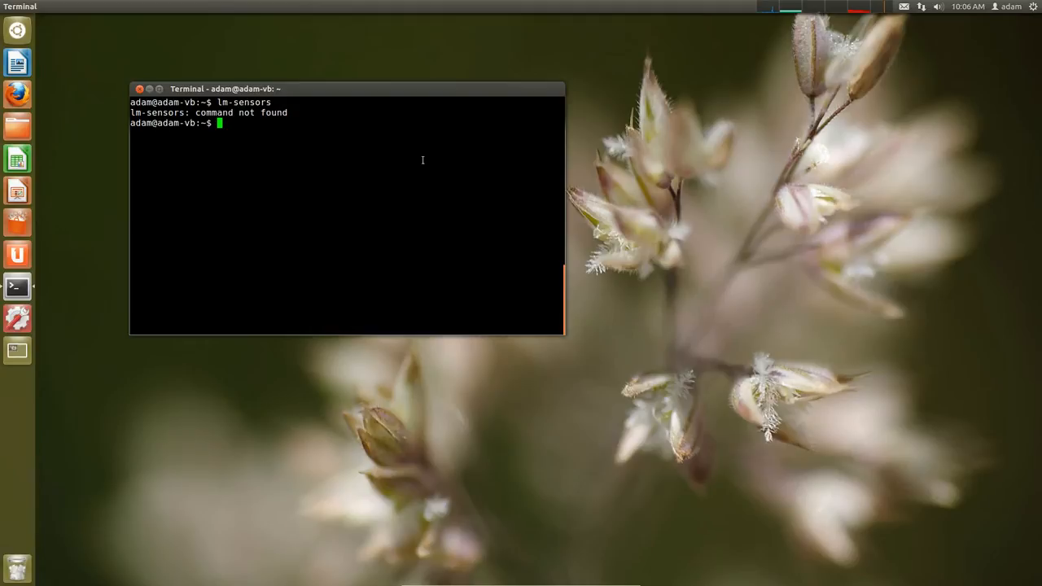
type("clear")
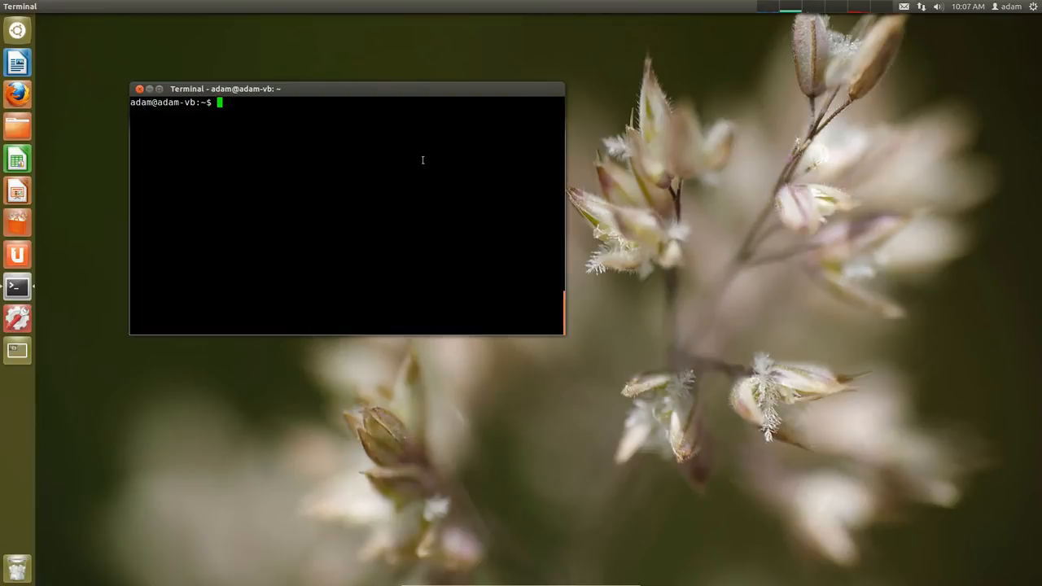
Run sensors-detect, hit the root error, then rerun it with sudo.
type("sens")
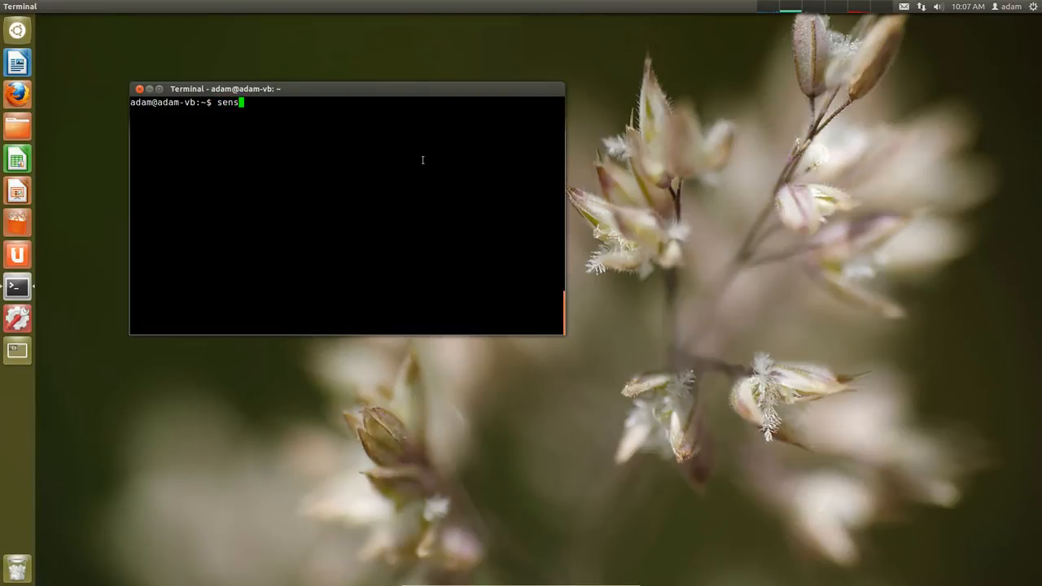
type("ors-de")
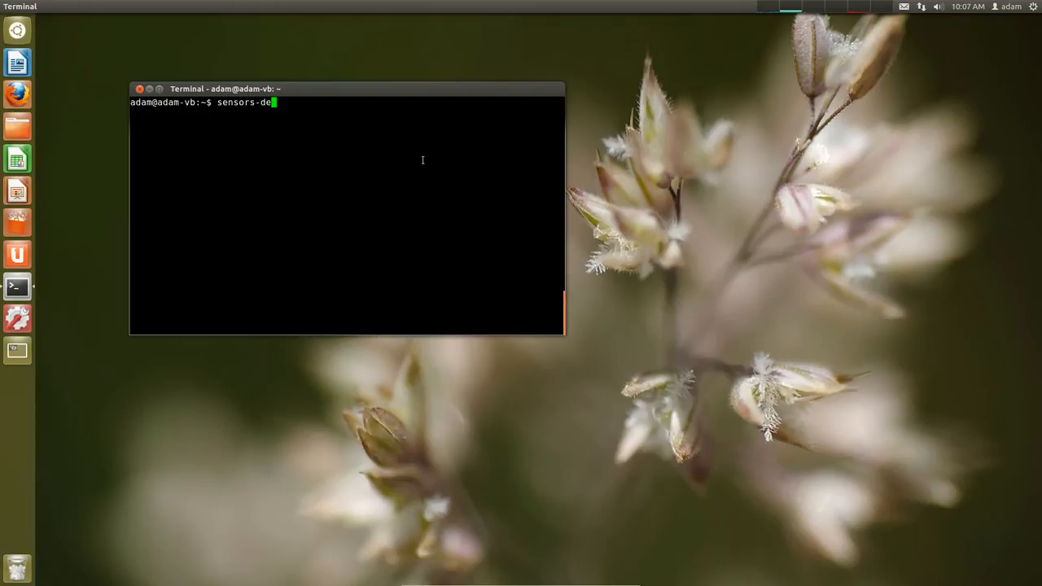
type("tect")
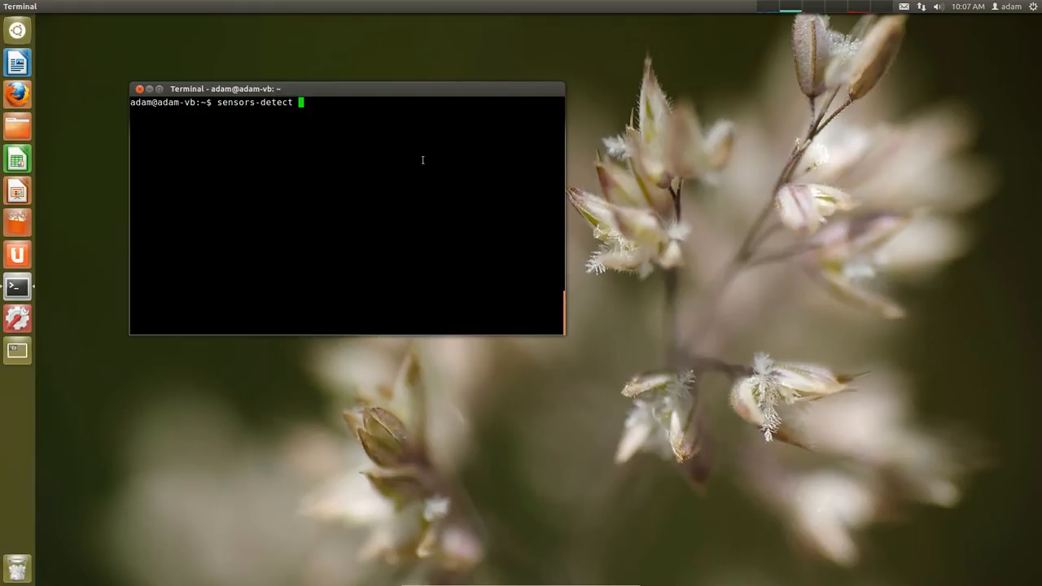
key("Return")
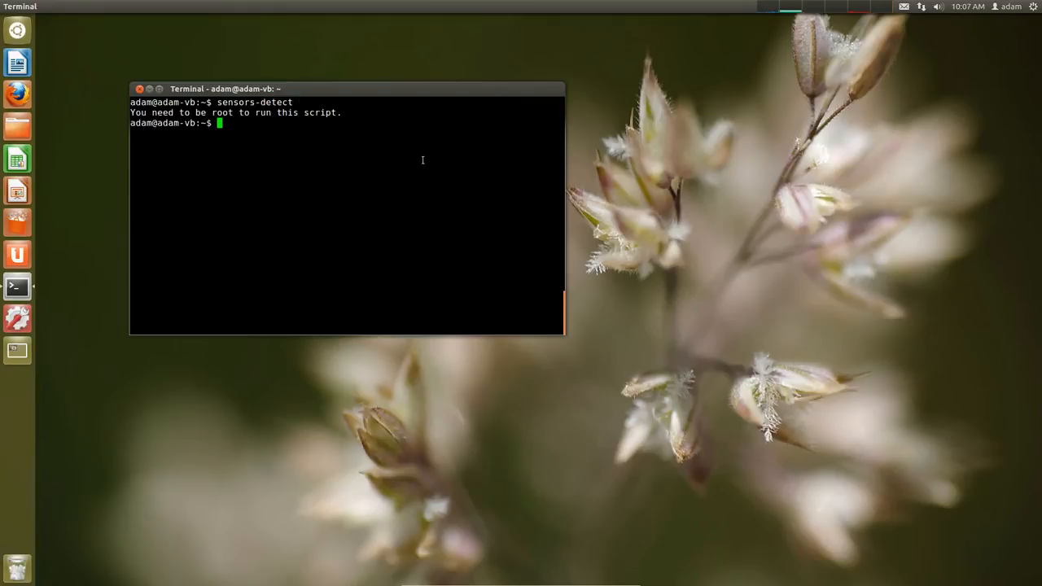
type("sensors-detect")
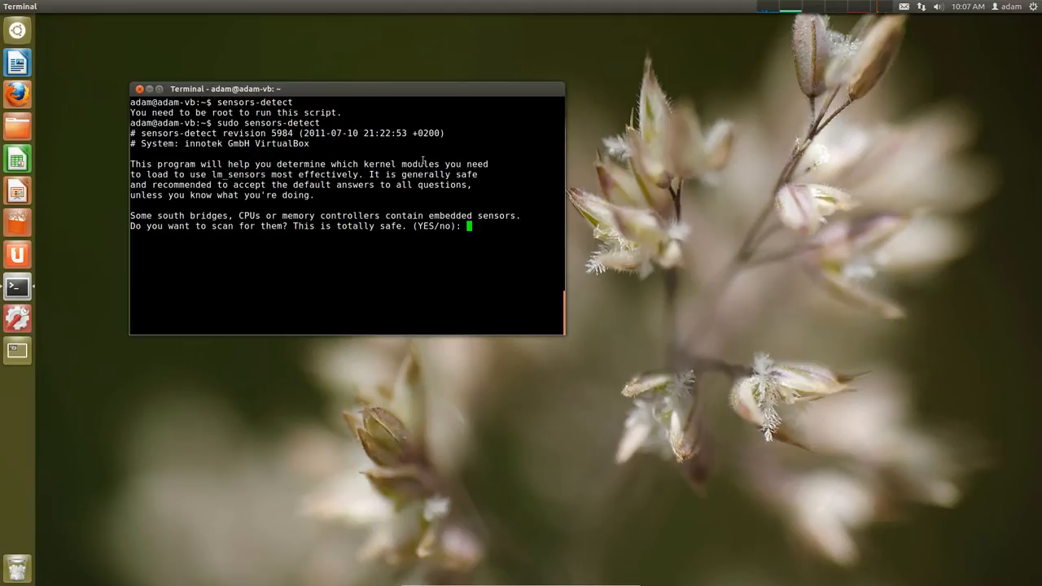
Answer yes to scanning for embedded CPU and chipset sensors.
type("yes")
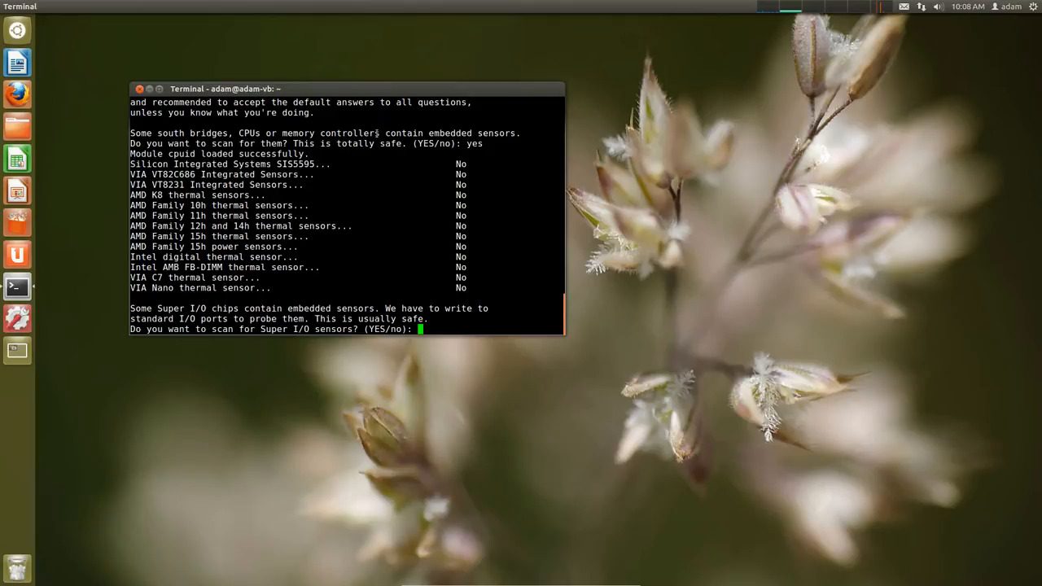
mouse_move(471, 286)
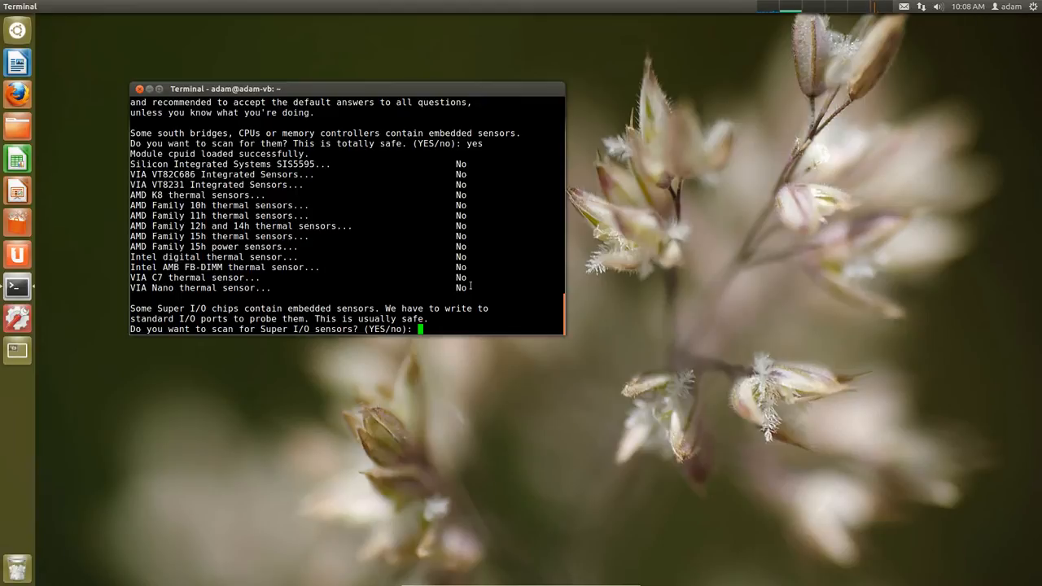
mouse_move(495, 292)
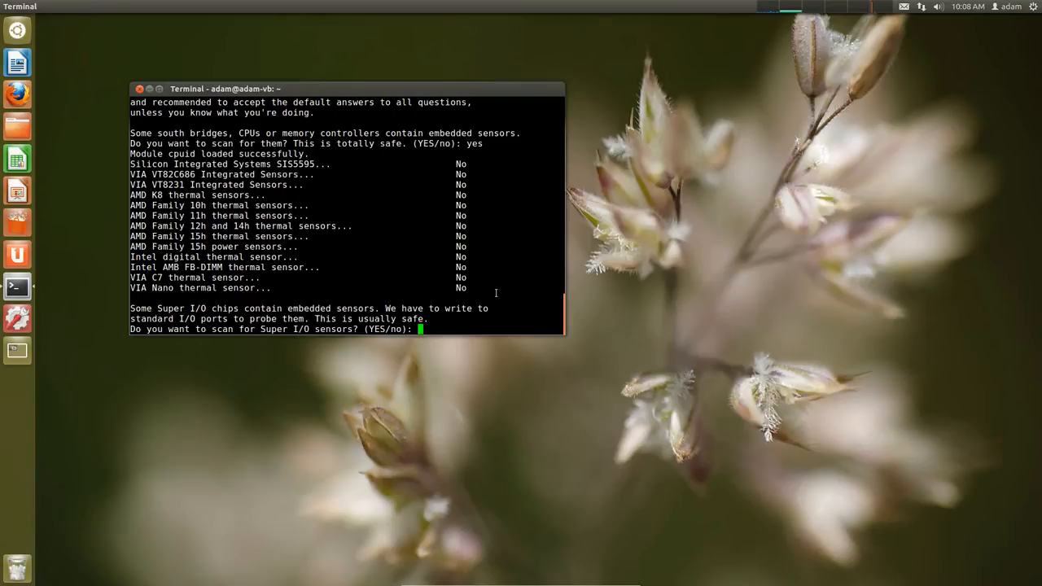
mouse_move(439, 195)
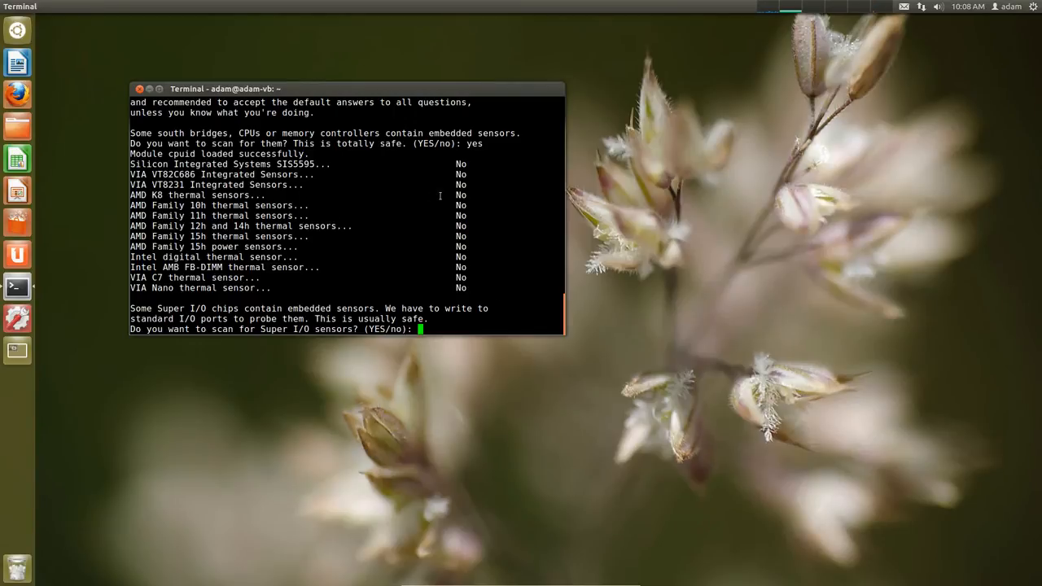
mouse_move(479, 267)
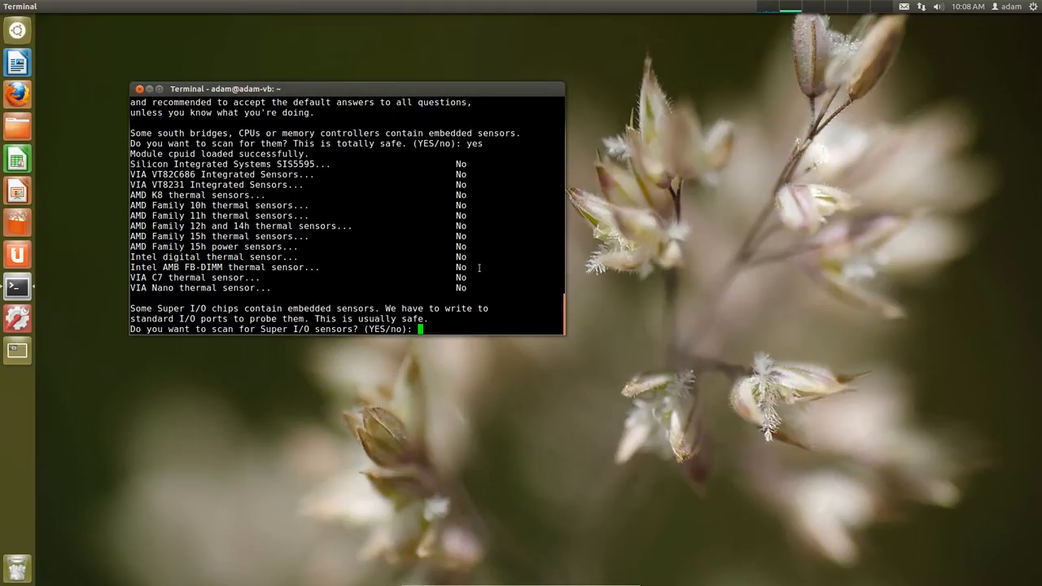
mouse_move(534, 319)
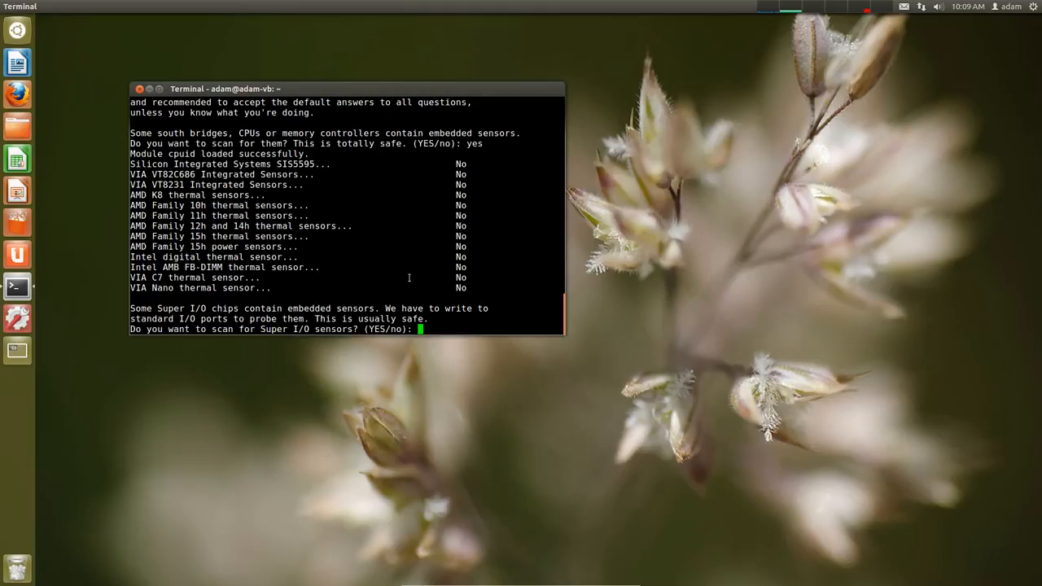
mouse_move(372, 311)
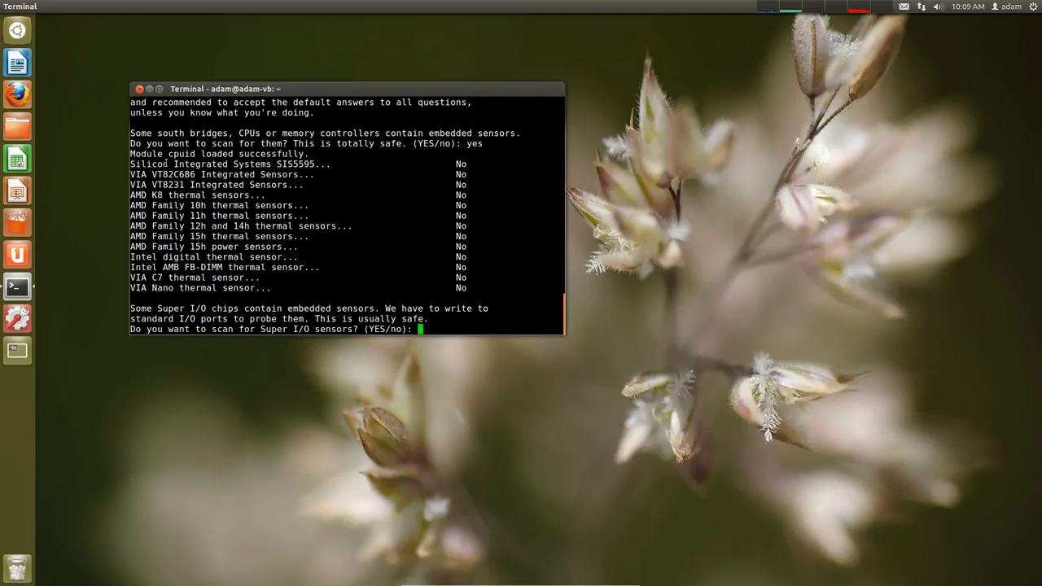
Answer yes to the Super I/O scan and no to a later probe.
type("yes")
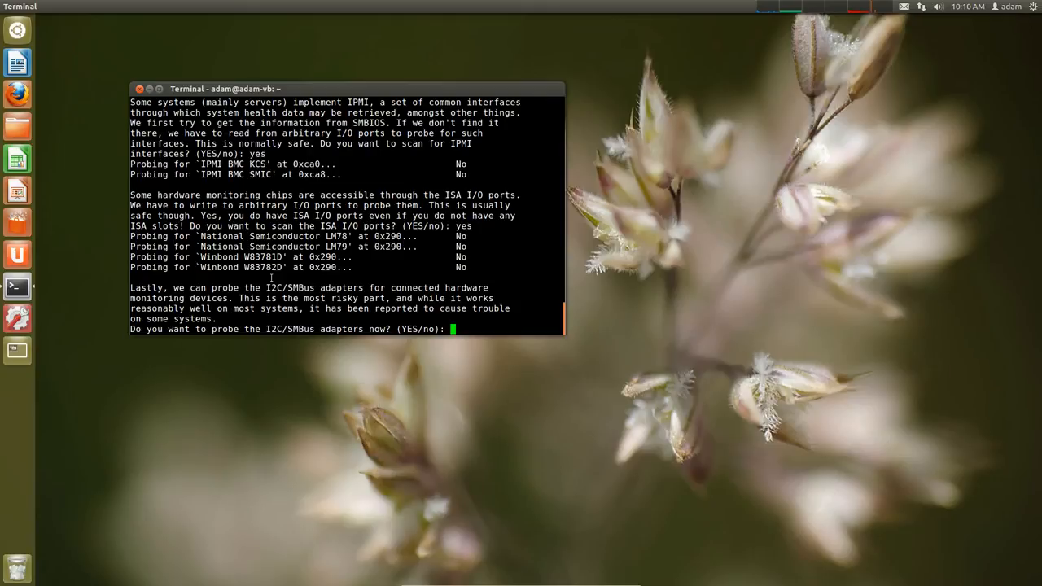
type("no")
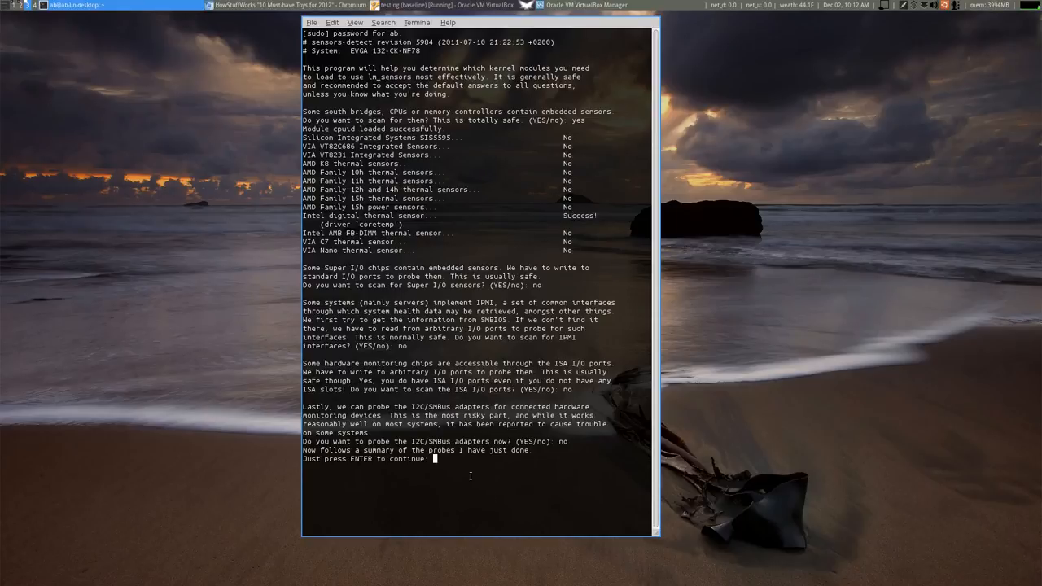
mouse_move(466, 474)
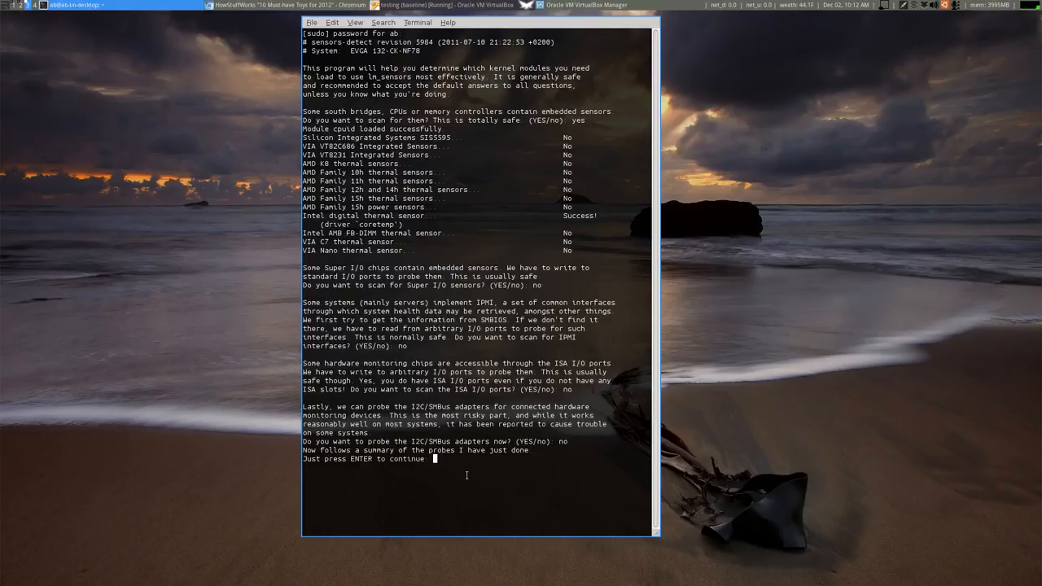
Accept the coretemp driver summary and default /etc/modules answer.
key("enter")
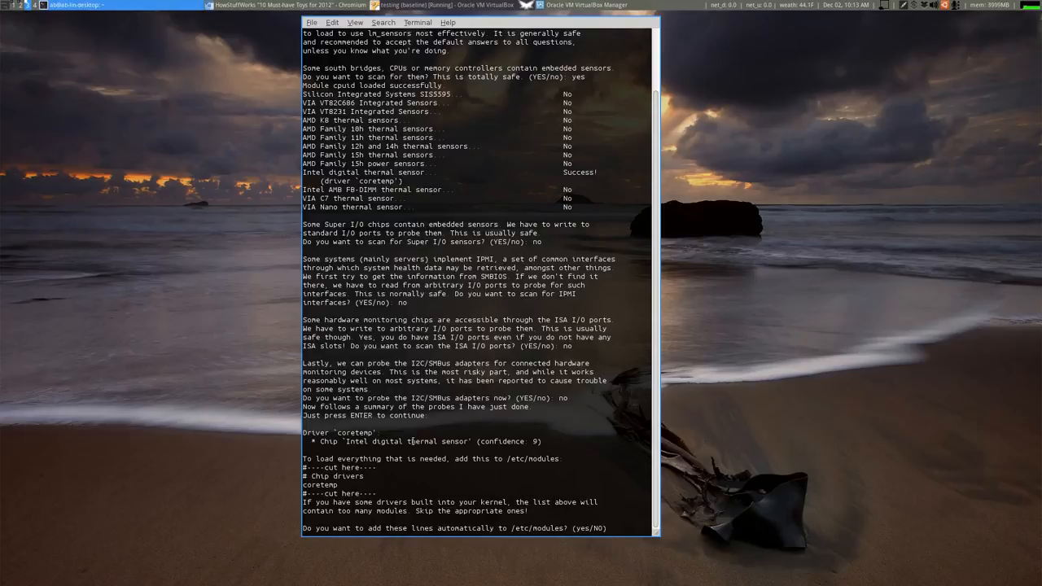
key("Return")
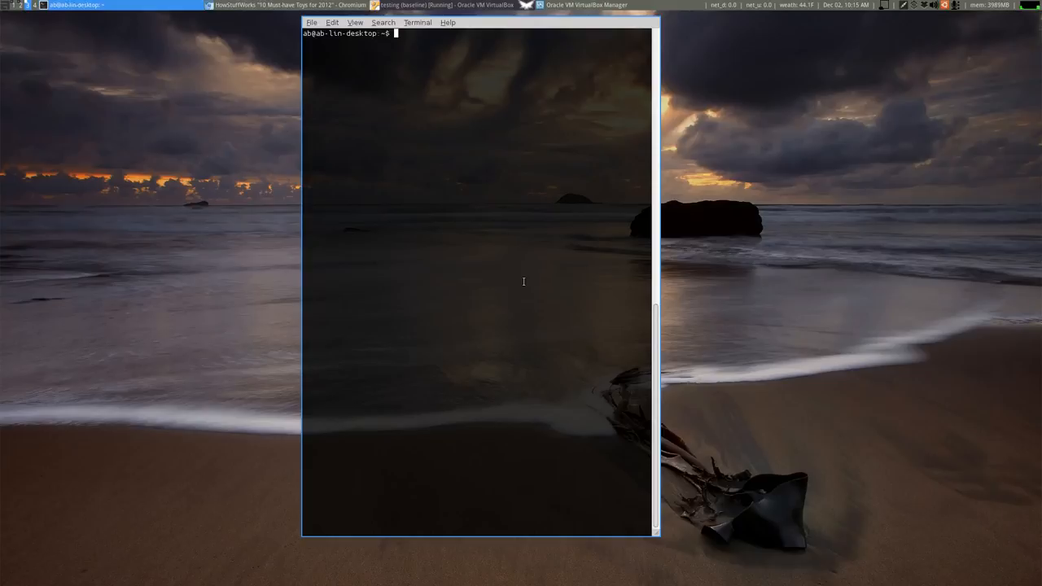
Run sensors to print core temperatures, voltages and fan speeds.
type("sensors")
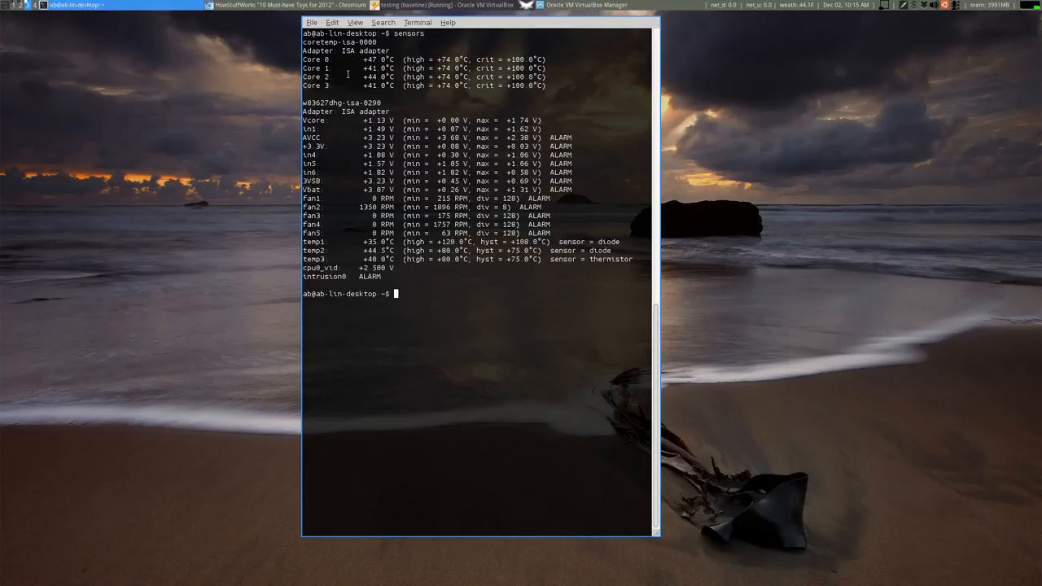
mouse_move(454, 306)
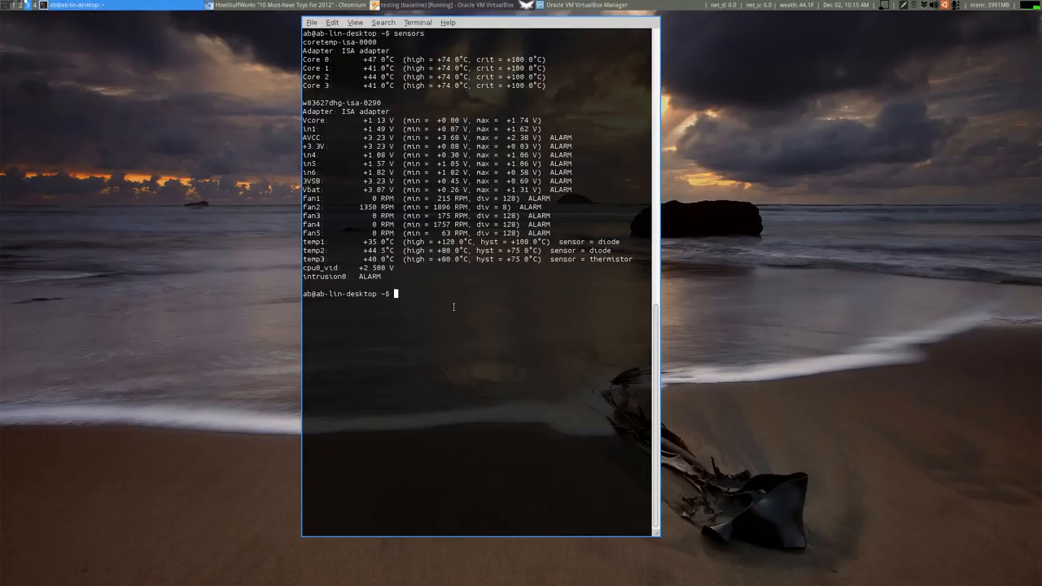